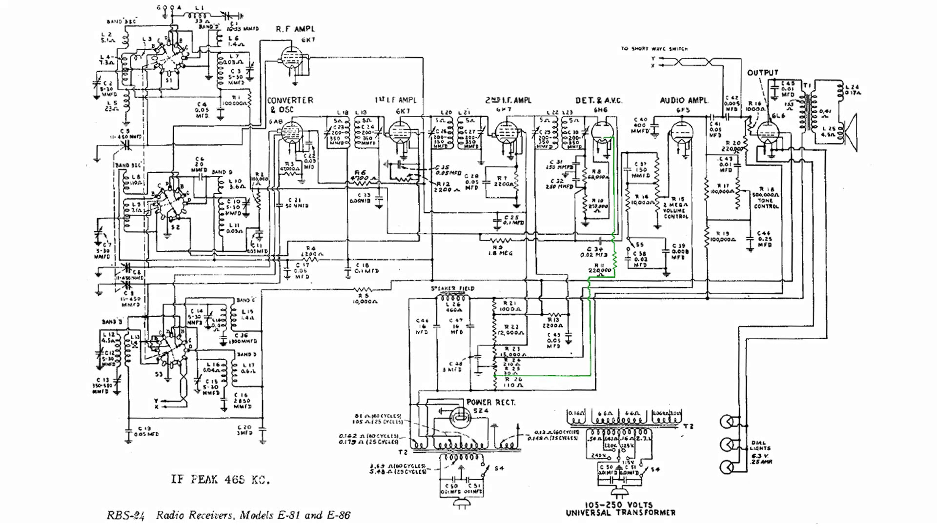
scroll("down", 3)
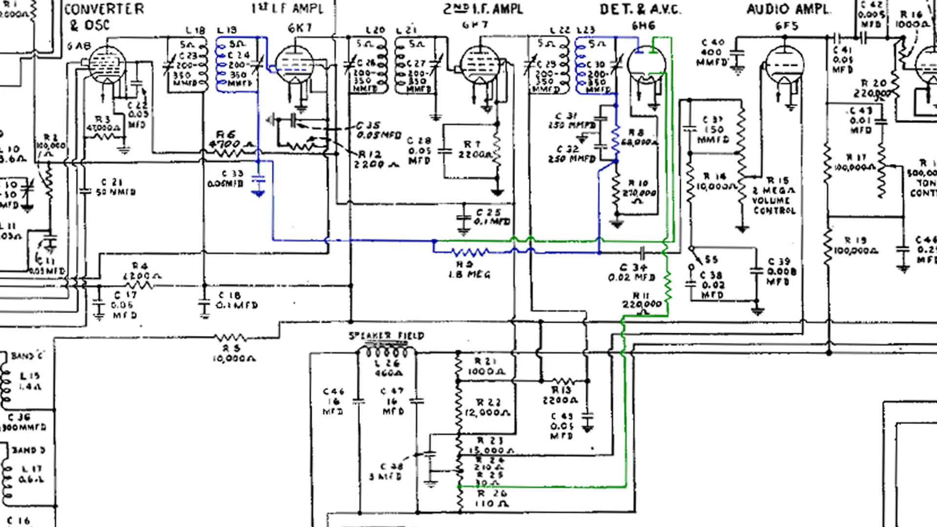
scroll("down", 3)
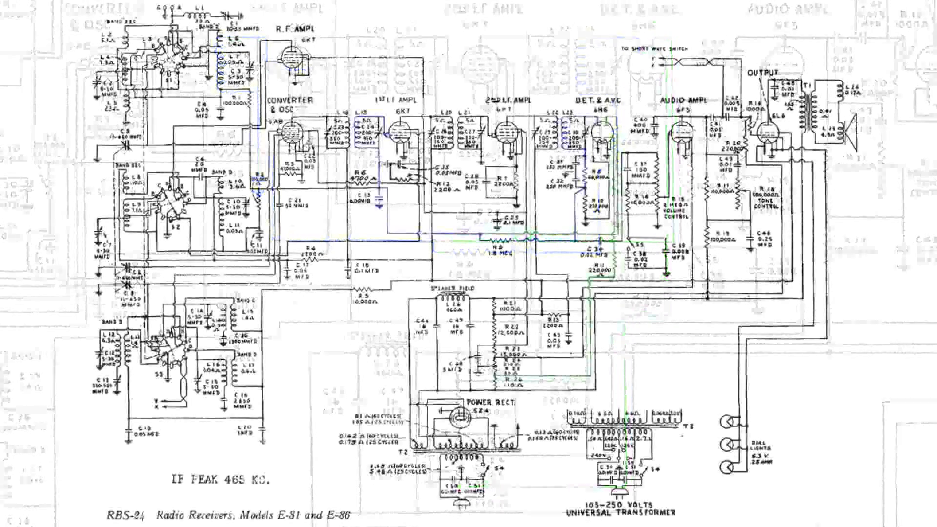